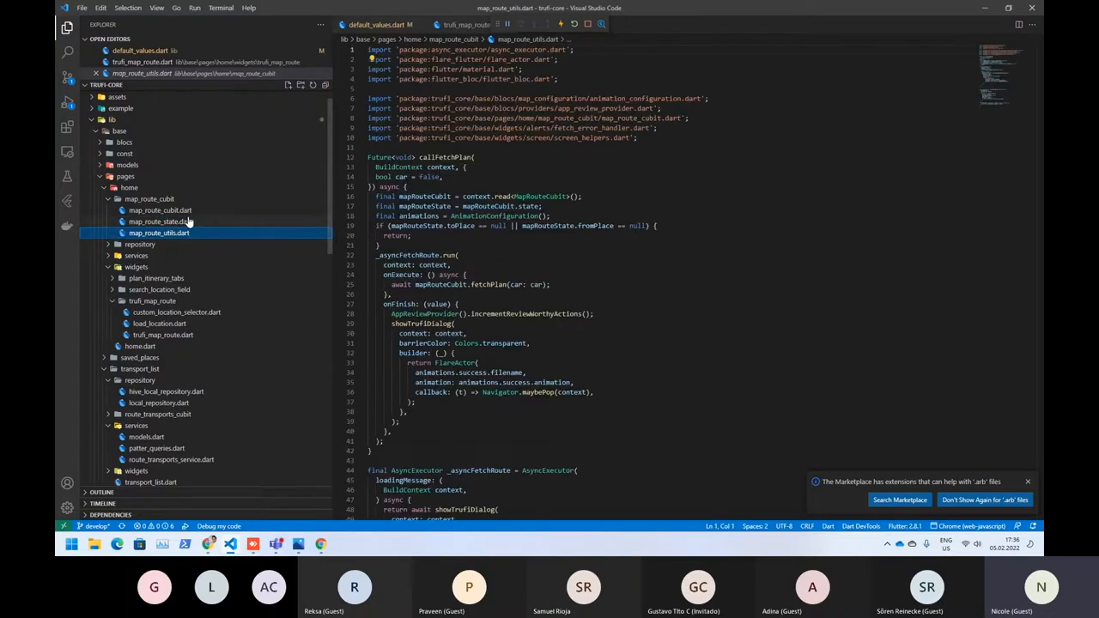
# - Highlight every use of _localRepository in map_route_cubit.dart, then show pending source control changes
pyautogui.click(159, 210)
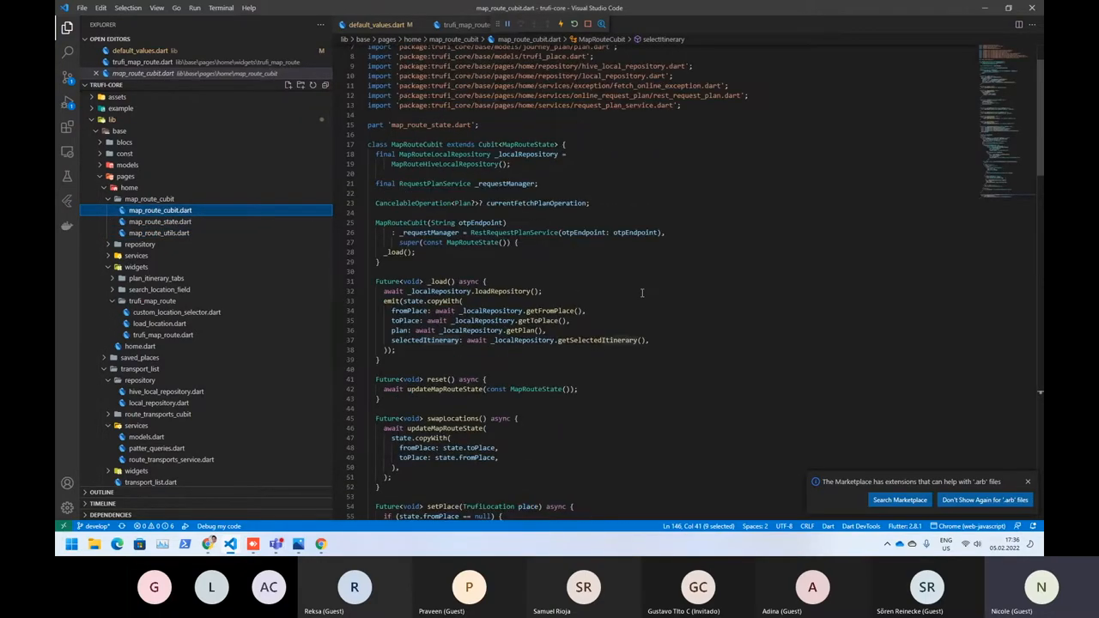
pyautogui.doubleClick(525, 155)
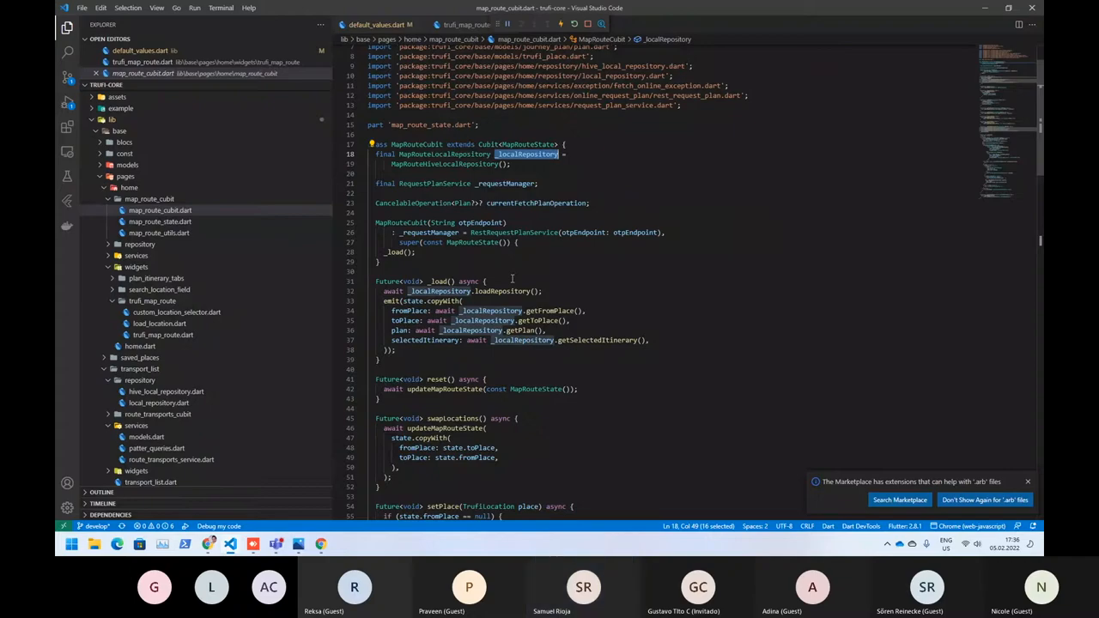
pyautogui.moveTo(67, 79)
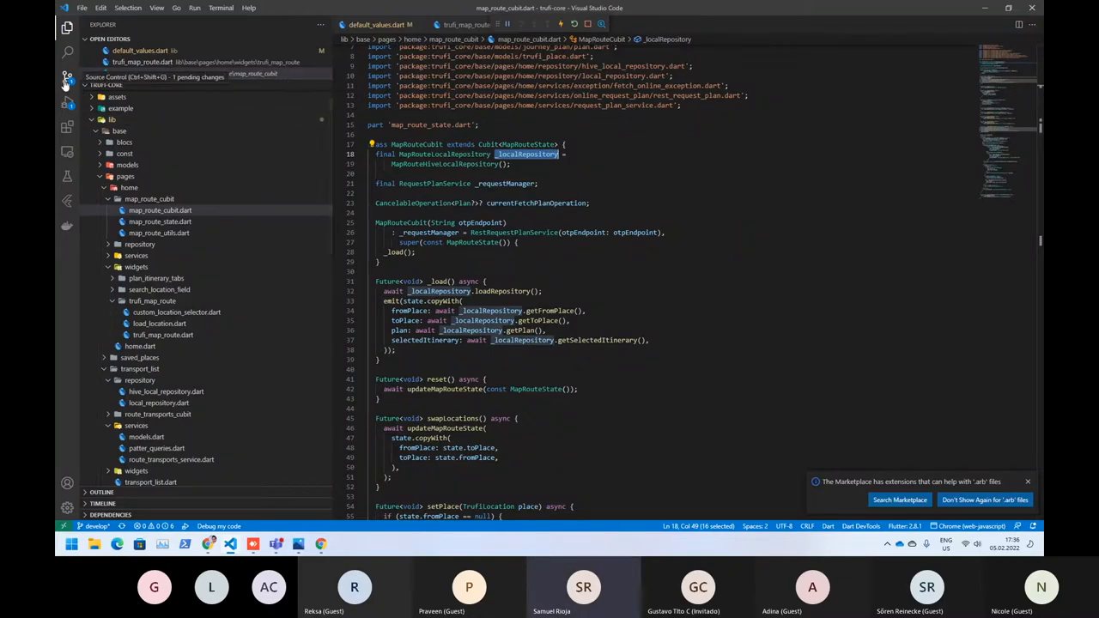
pyautogui.click(67, 77)
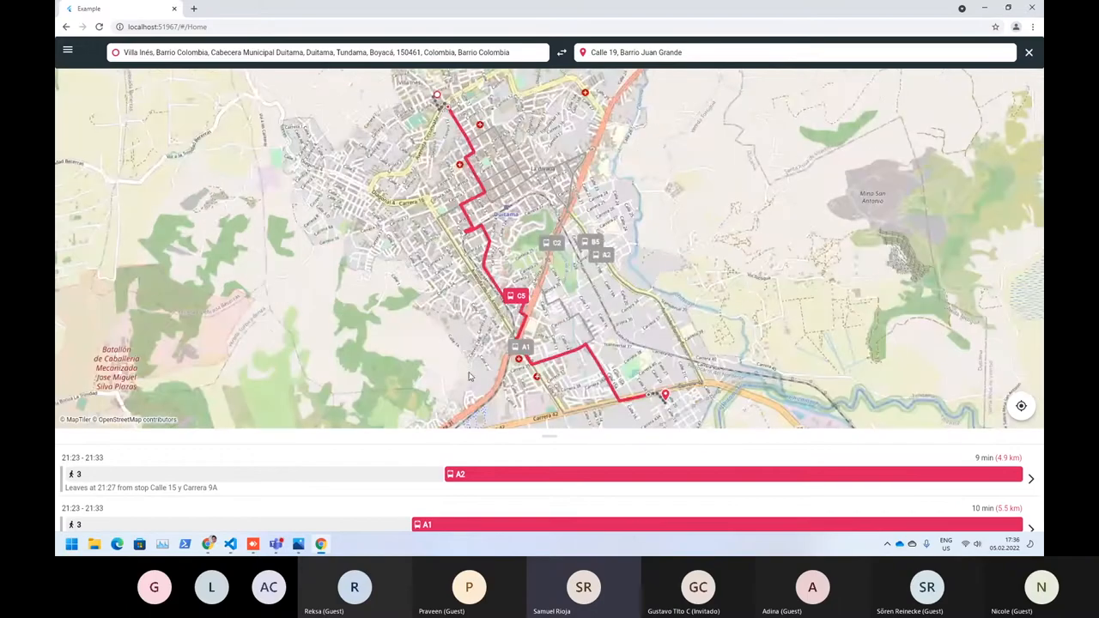
# - Inspect the map tile requests in DevTools' Network panel, then return to VS Code
pyautogui.press('F12')
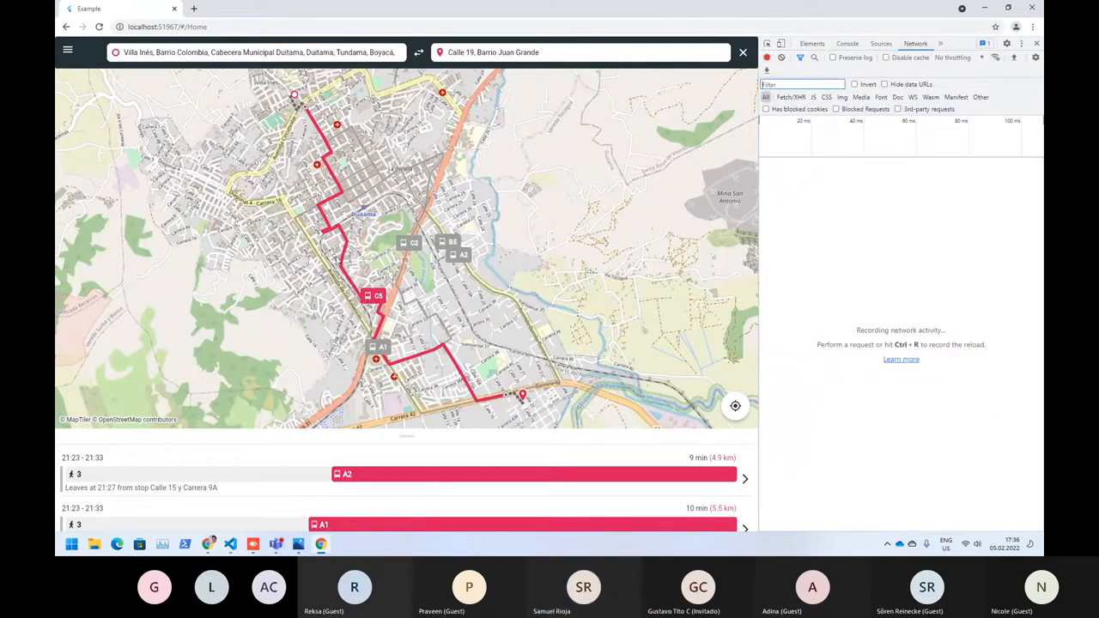
pyautogui.moveTo(292, 498)
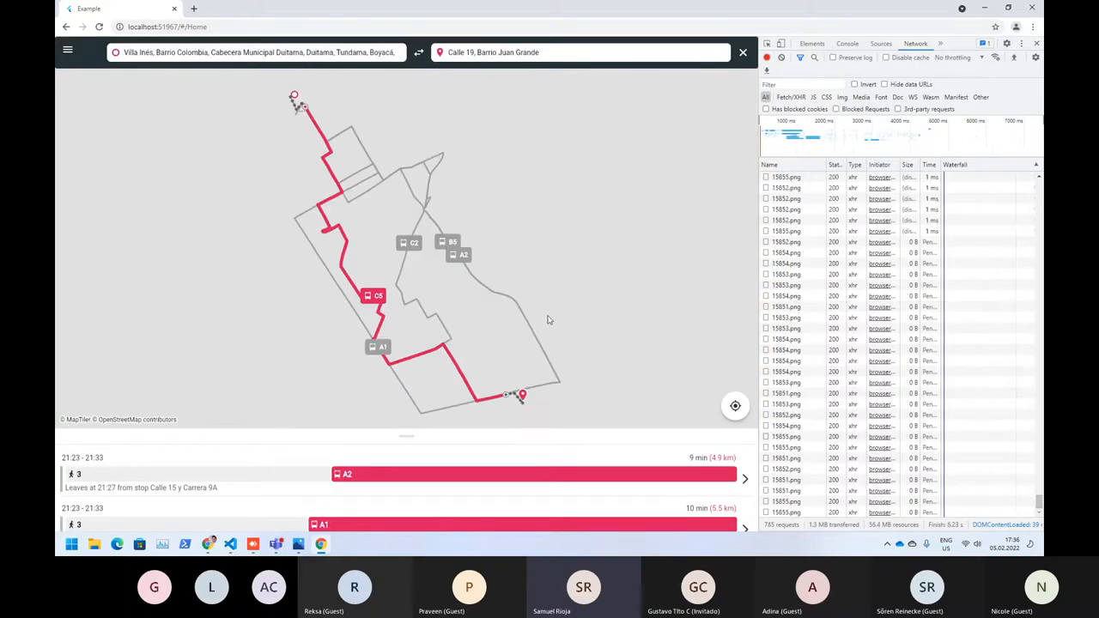
pyautogui.click(230, 542)
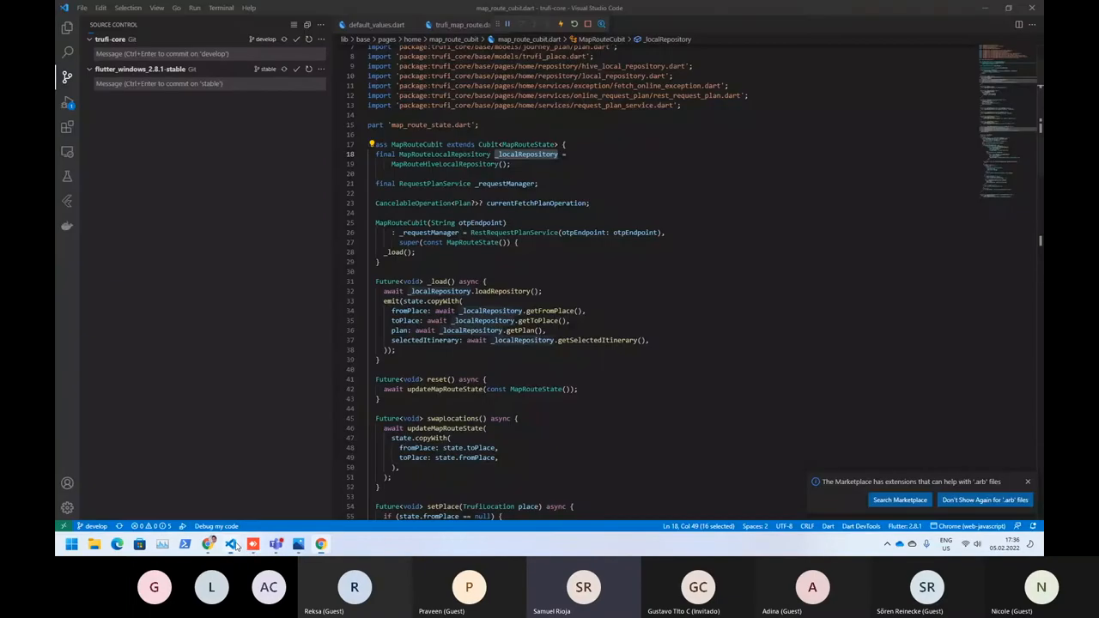
# - Mark the four final fields of MapRouteState and scroll to its fromJson and toJson methods
pyautogui.click(67, 28)
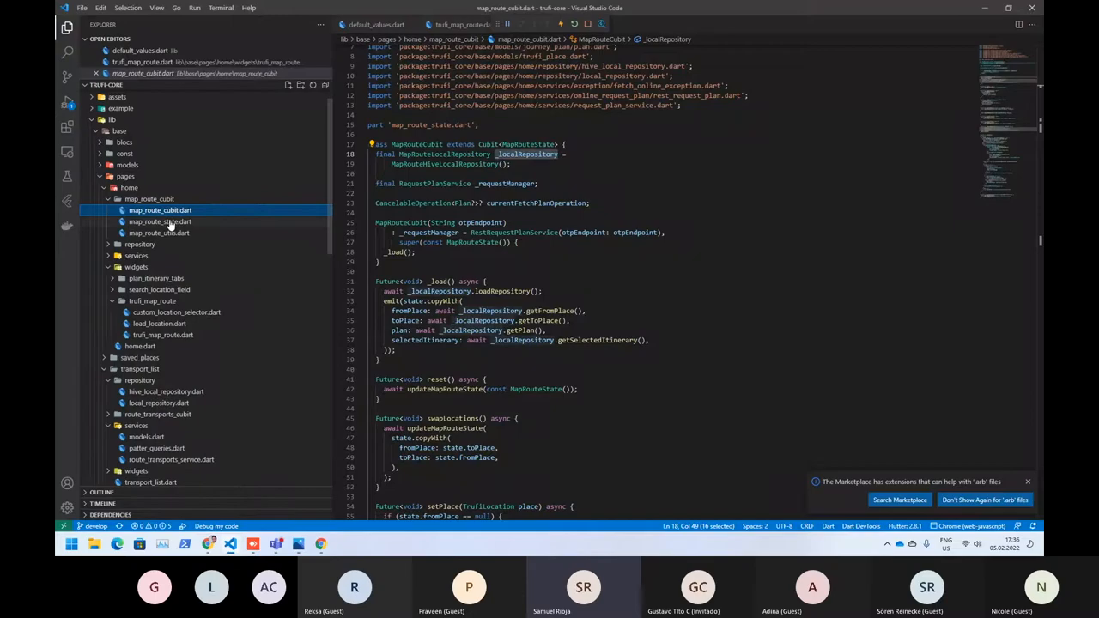
pyautogui.click(160, 221)
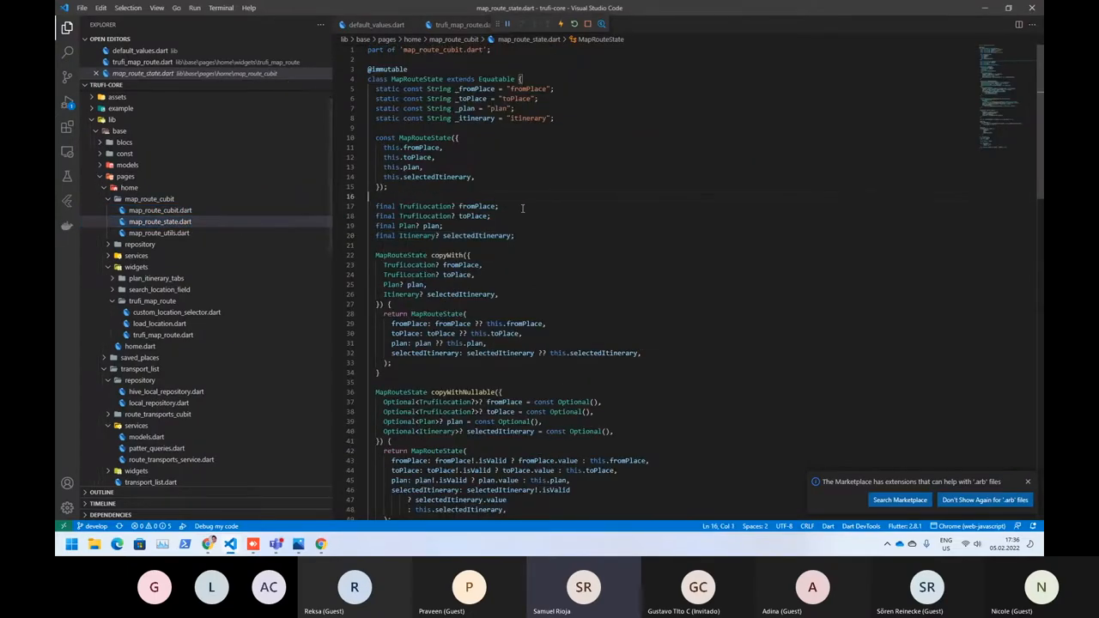
pyautogui.moveTo(374, 206); pyautogui.dragTo(515, 235)
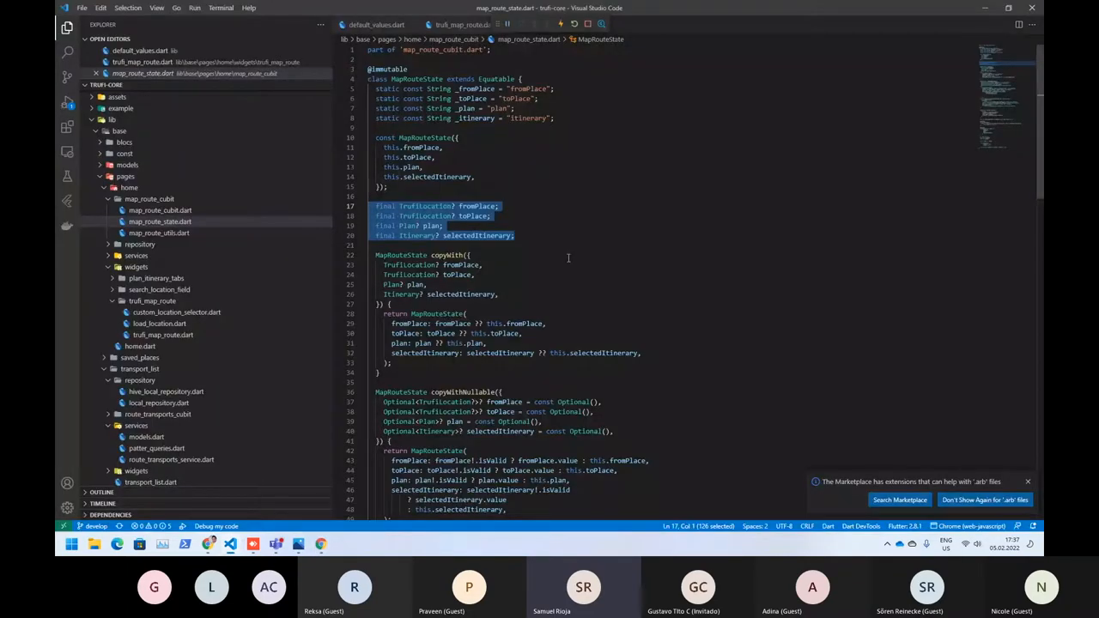
pyautogui.scroll(-3)
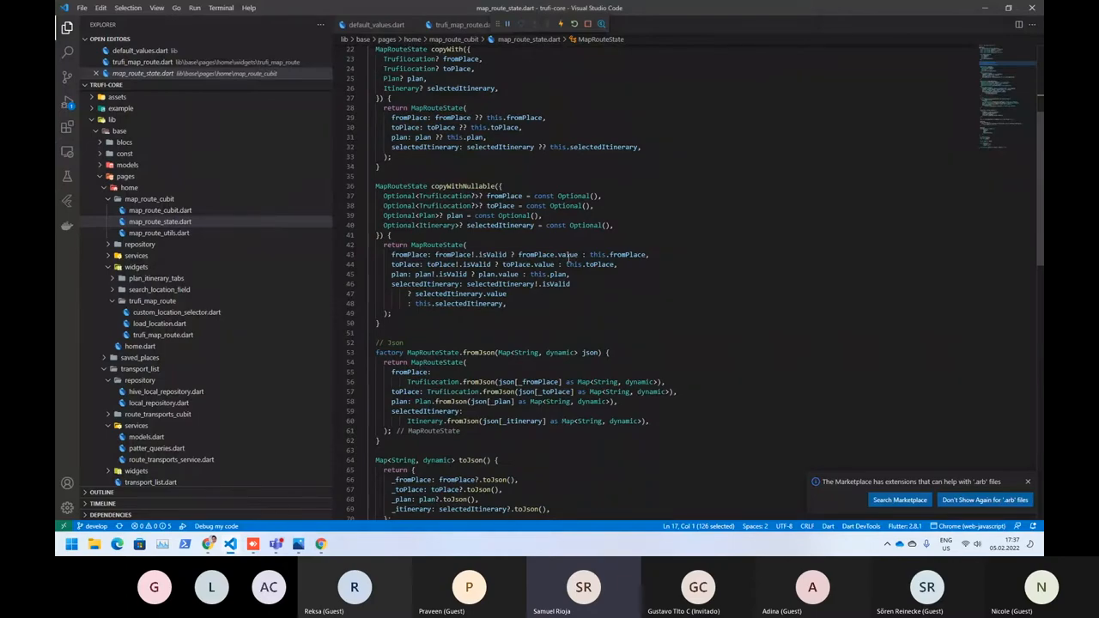
pyautogui.scroll(-3)
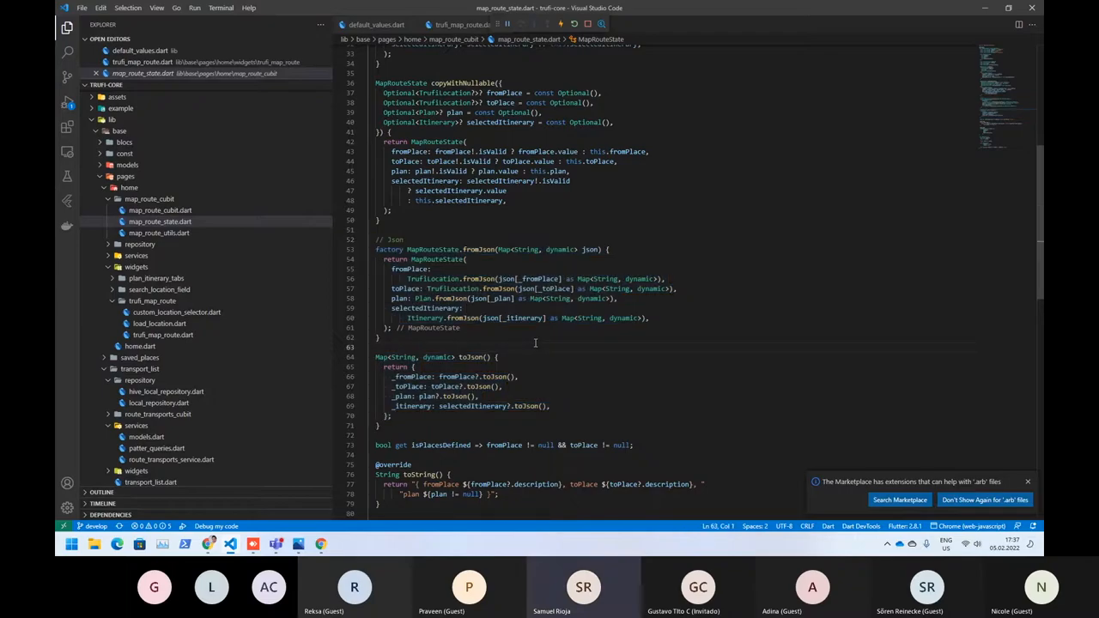
# - Reopen map_route_cubit.dart and bring updateMapRouteState into view
pyautogui.click(159, 221)
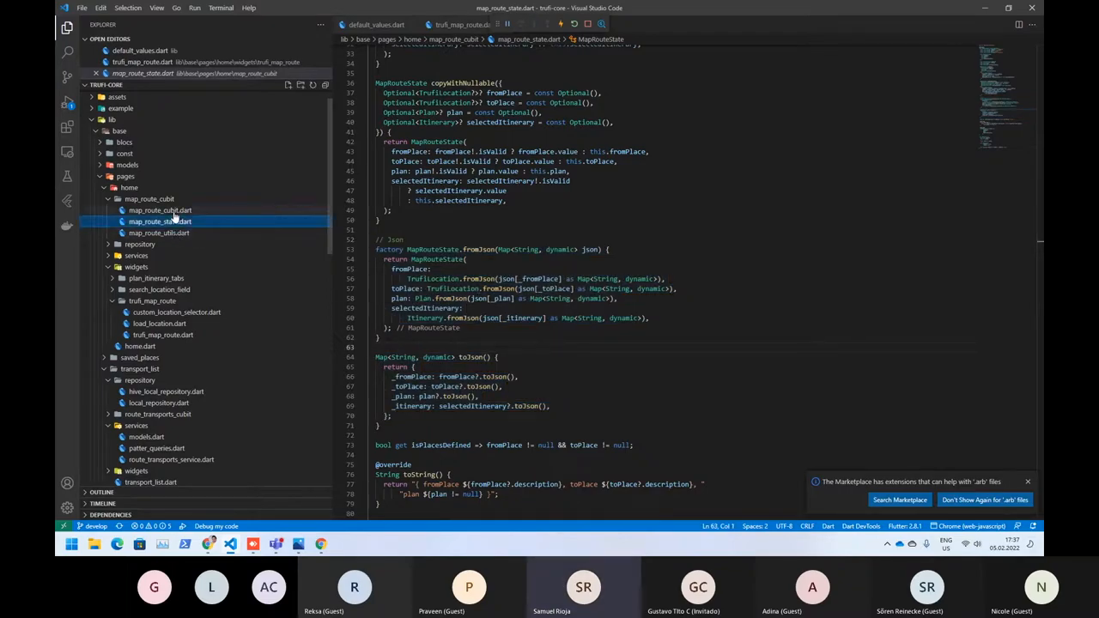
pyautogui.click(160, 209)
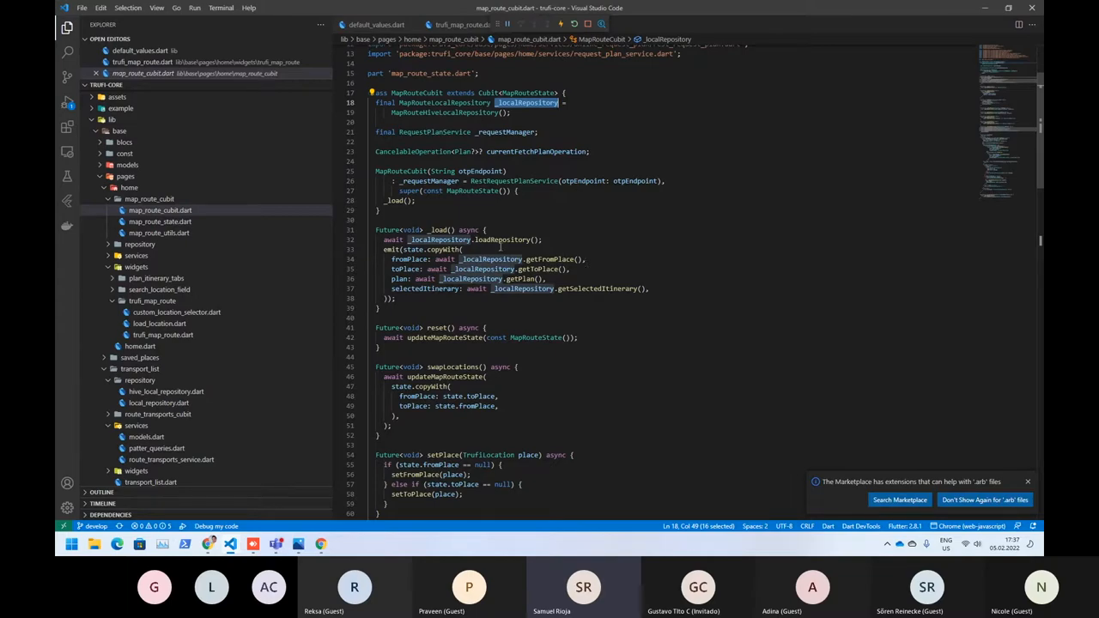
pyautogui.scroll(-3)
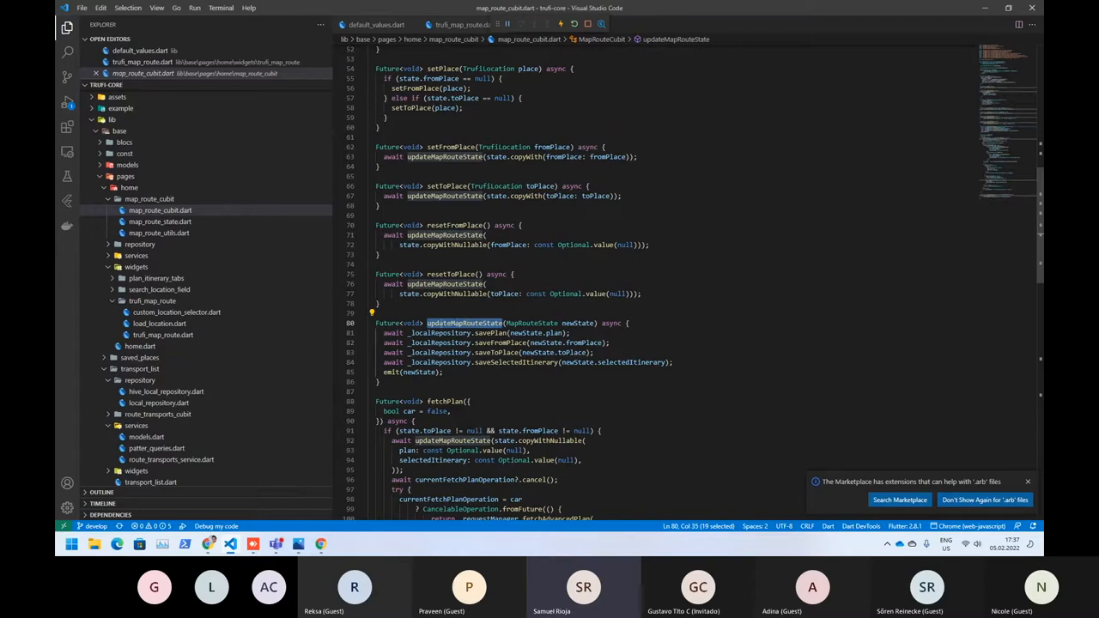
pyautogui.moveTo(491, 333)
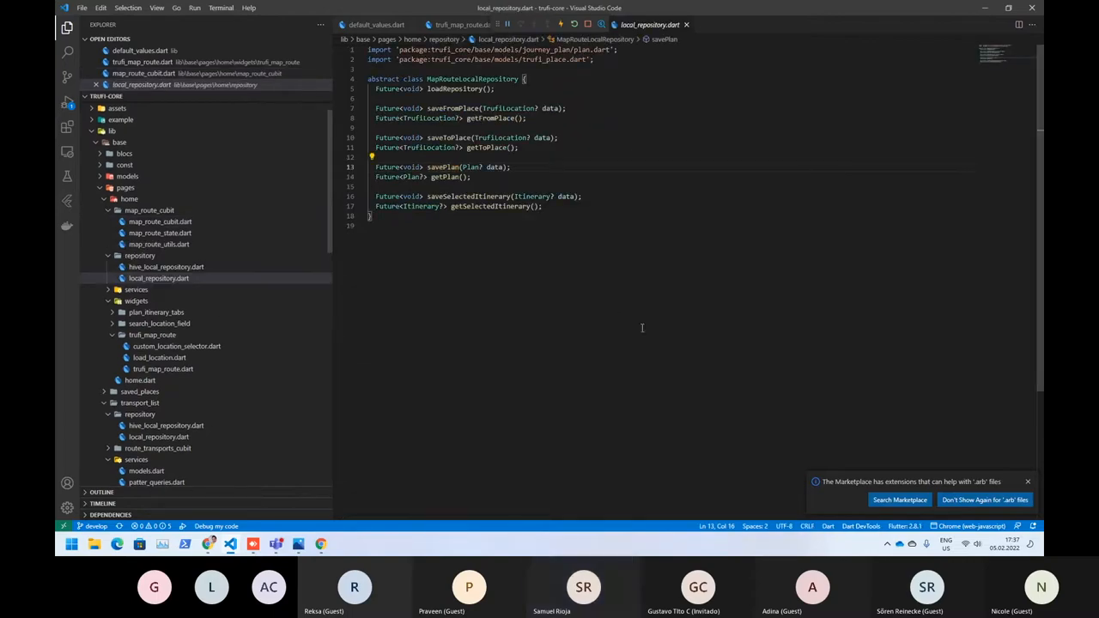
# - Mark the savePlan and getPlan declarations in local_repository.dart and browse the repository files
pyautogui.click(165, 267)
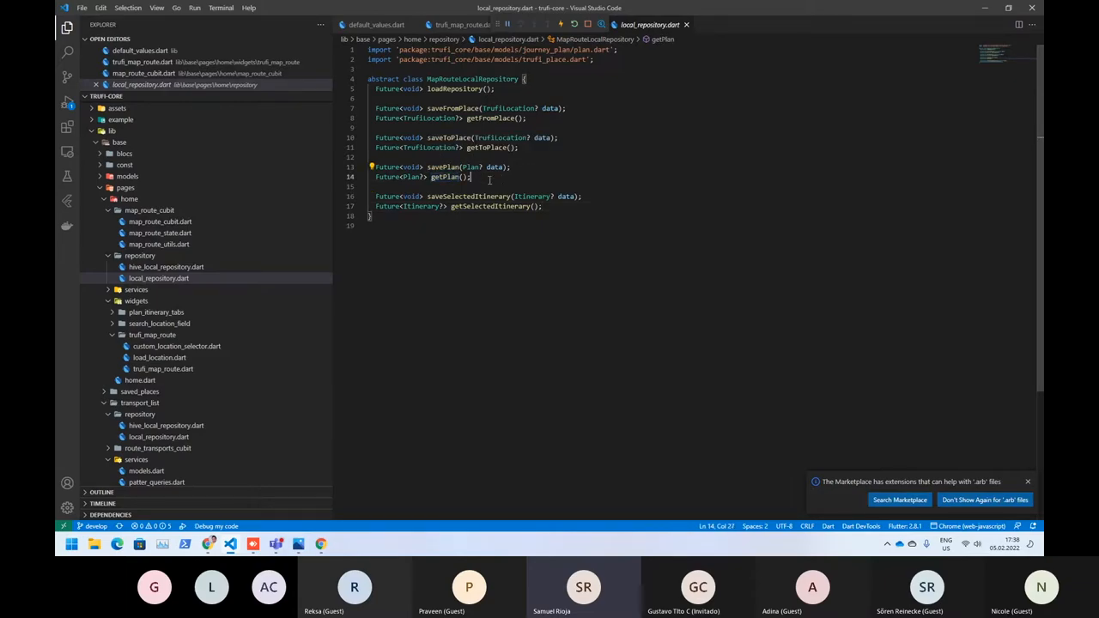
pyautogui.moveTo(369, 167); pyautogui.dragTo(471, 177)
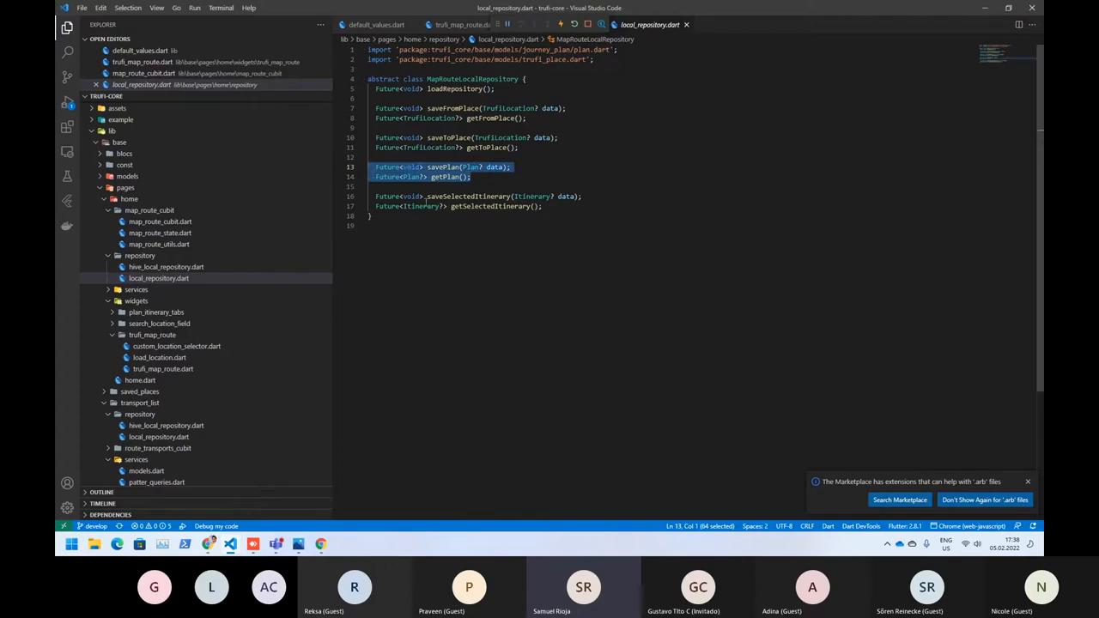
pyautogui.click(158, 278)
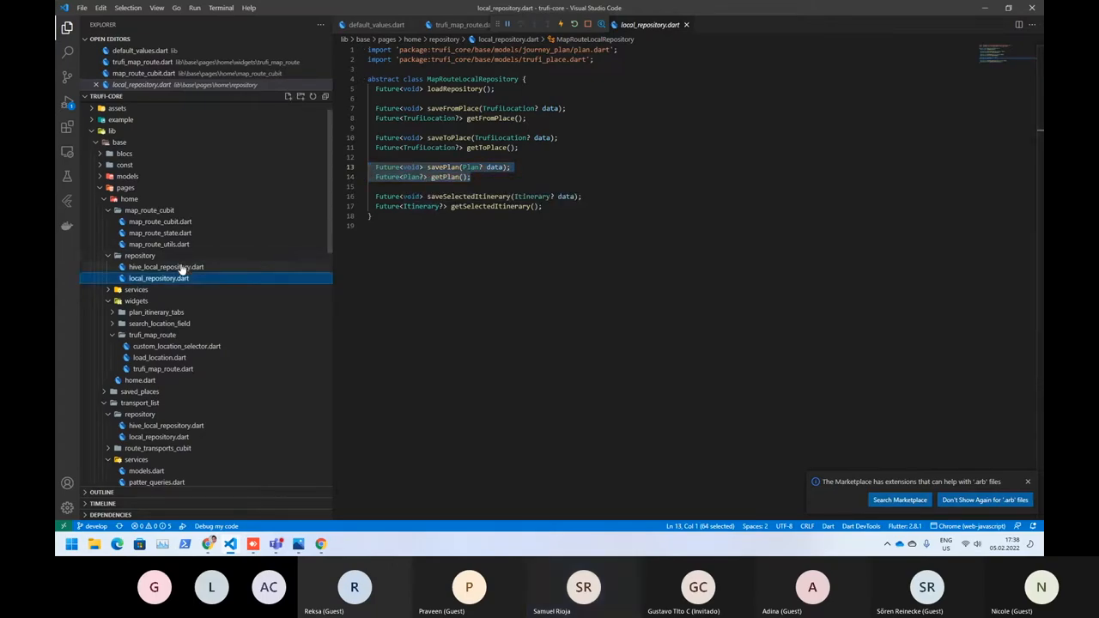
pyautogui.click(165, 266)
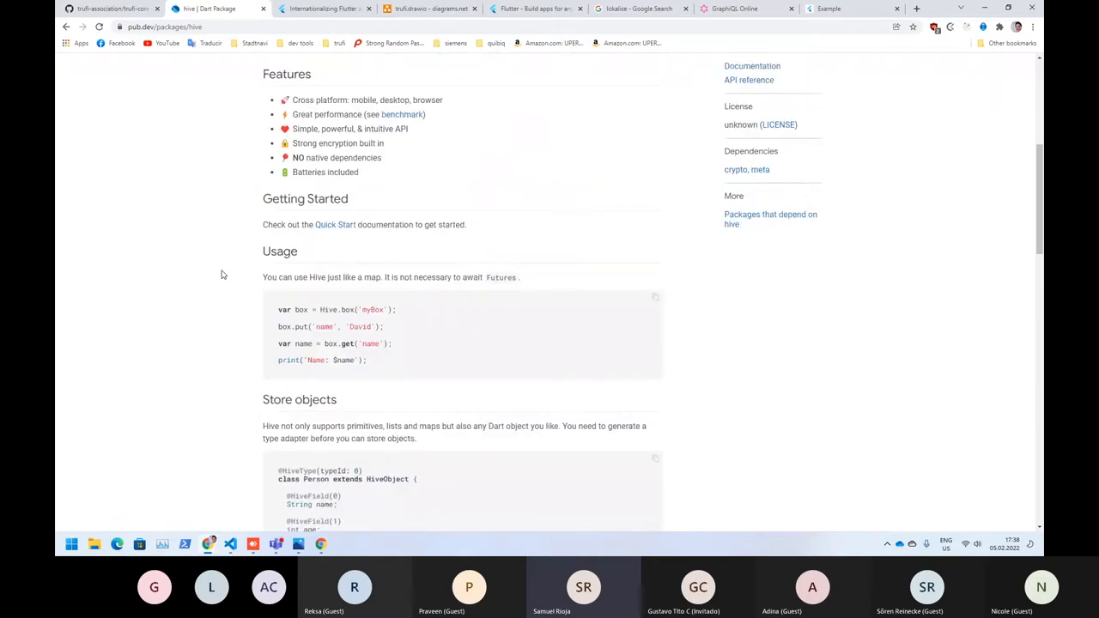
# - Scroll the Hive pub.dev page to the Store objects and Hive ❤ Flutter sections
pyautogui.scroll(-3)
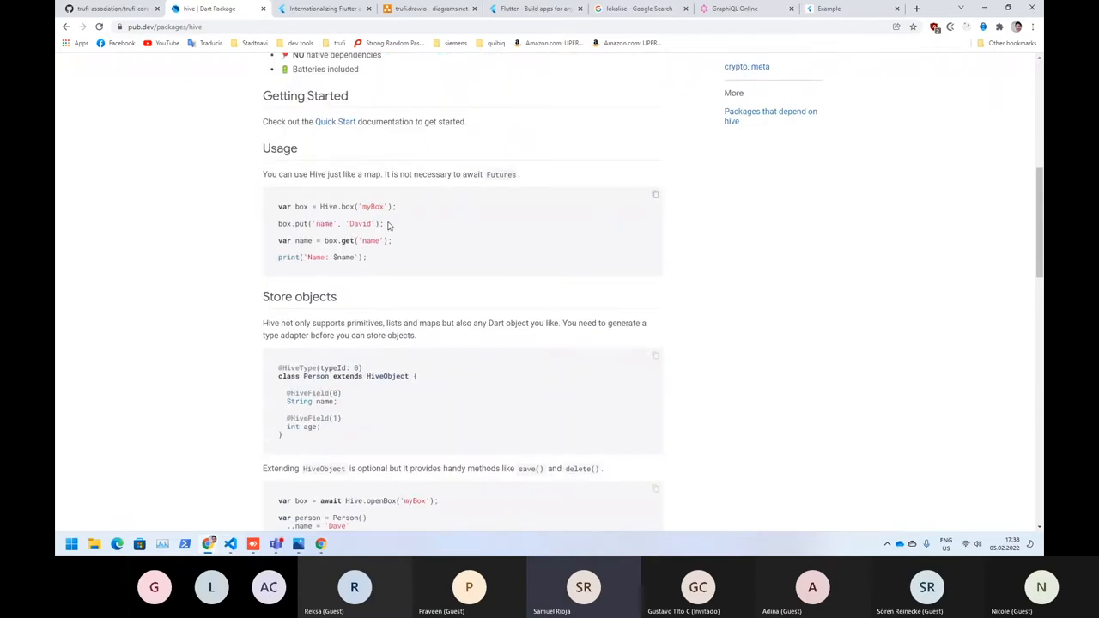
pyautogui.moveTo(388, 251)
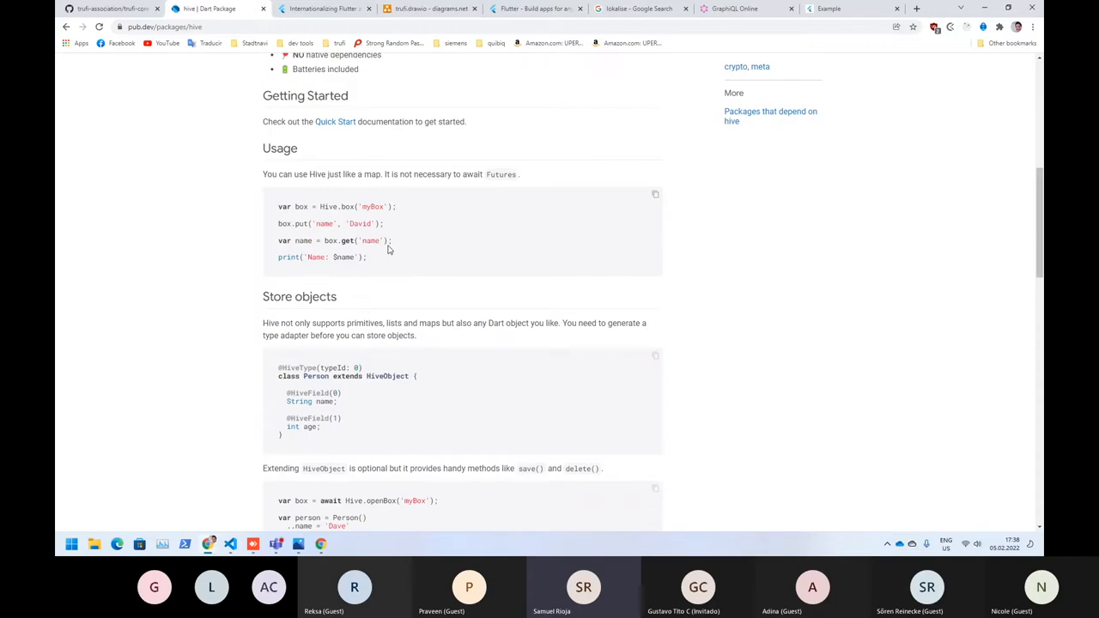
pyautogui.scroll(-3)
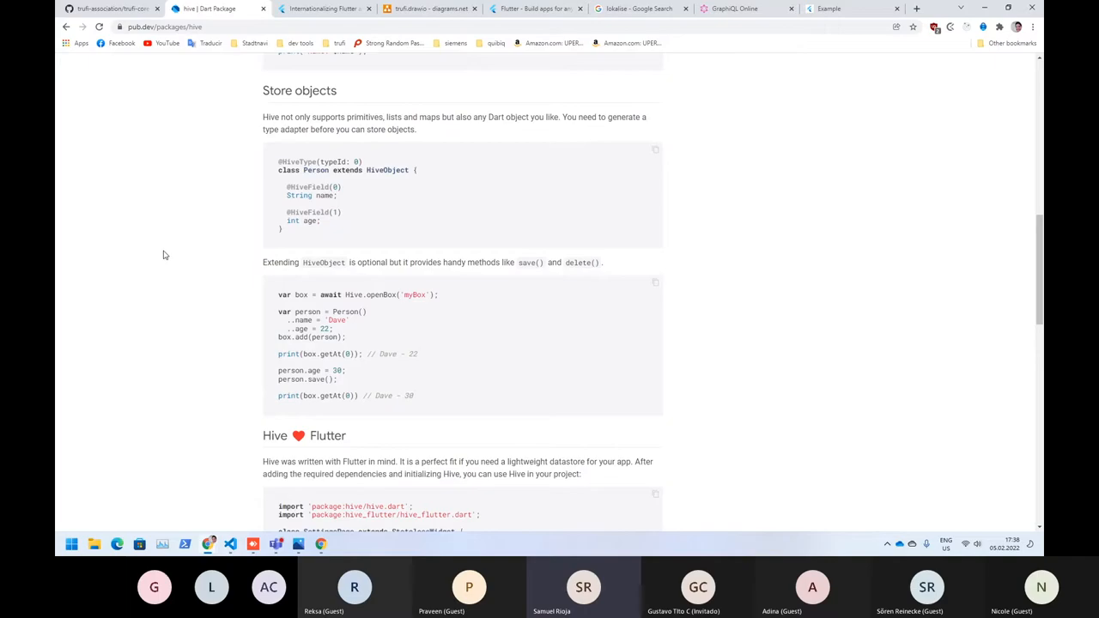
pyautogui.scroll(-3)
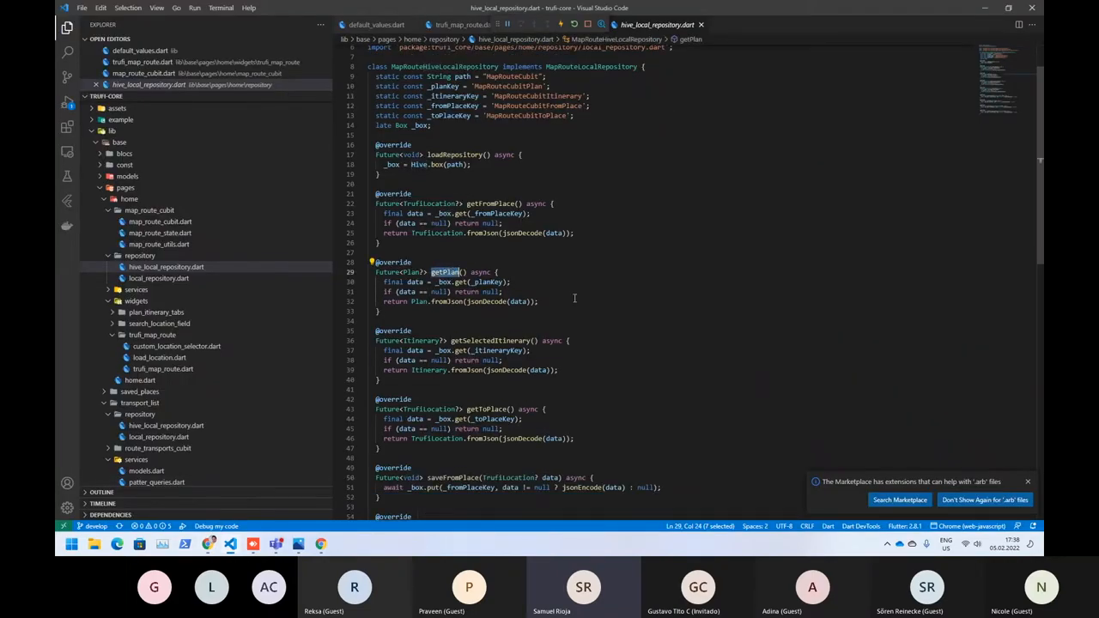
# - Scroll hive_local_repository.dart to the savePlan method storing JSON-encoded plan data
pyautogui.scroll(-3)
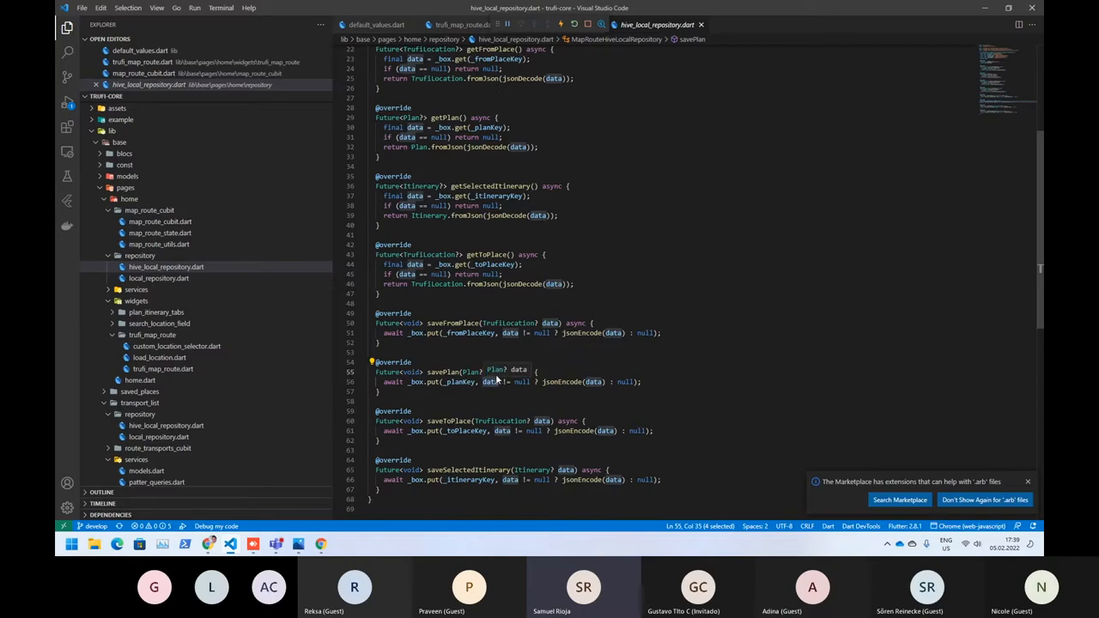
pyautogui.moveTo(573, 381)
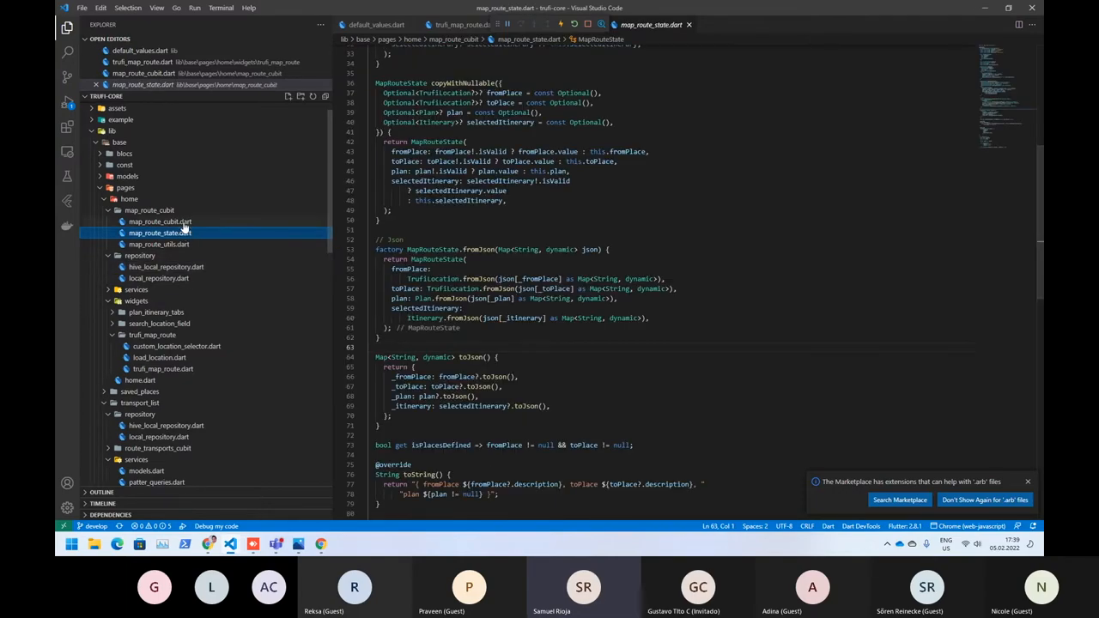
# - Trace the cubit's load call through local_repository.dart to getPlan in hive_local_repository.dart
pyautogui.click(162, 222)
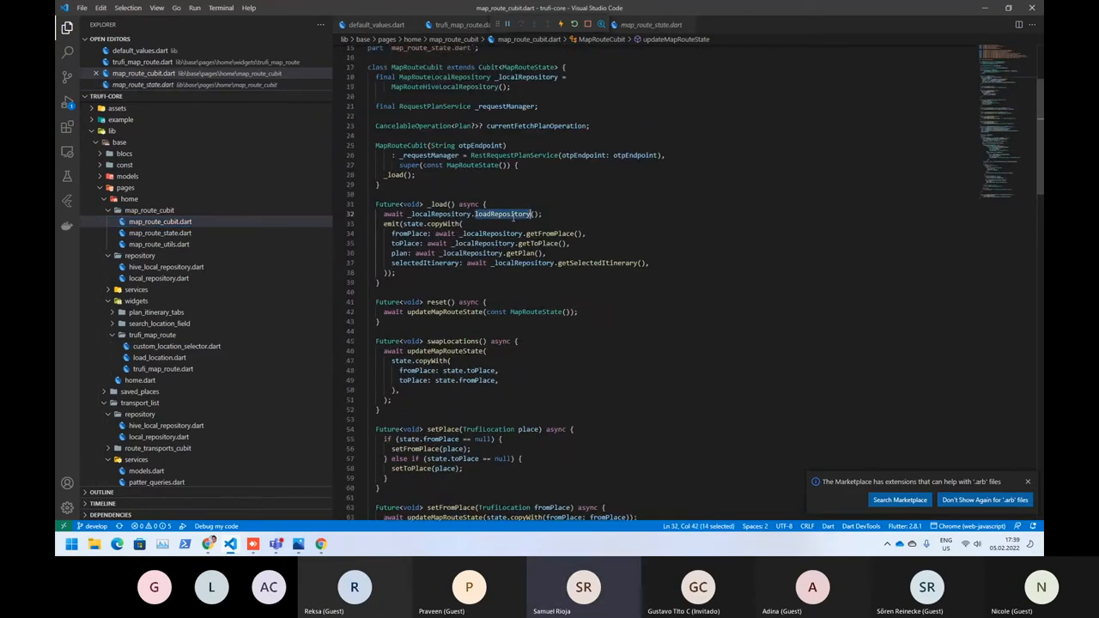
pyautogui.moveTo(504, 213)
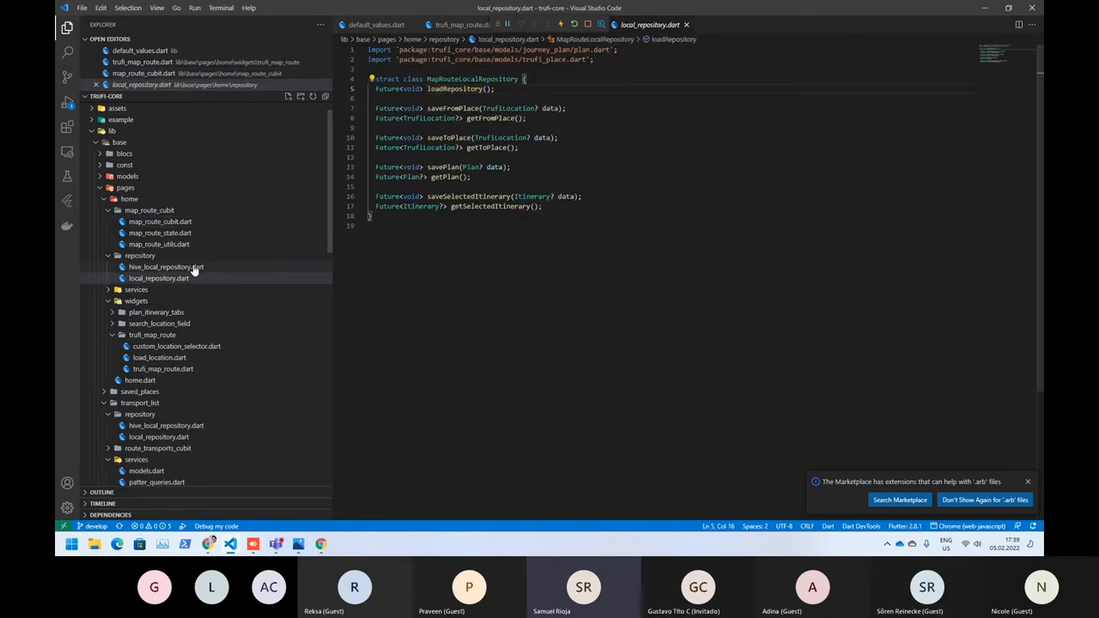
pyautogui.click(165, 267)
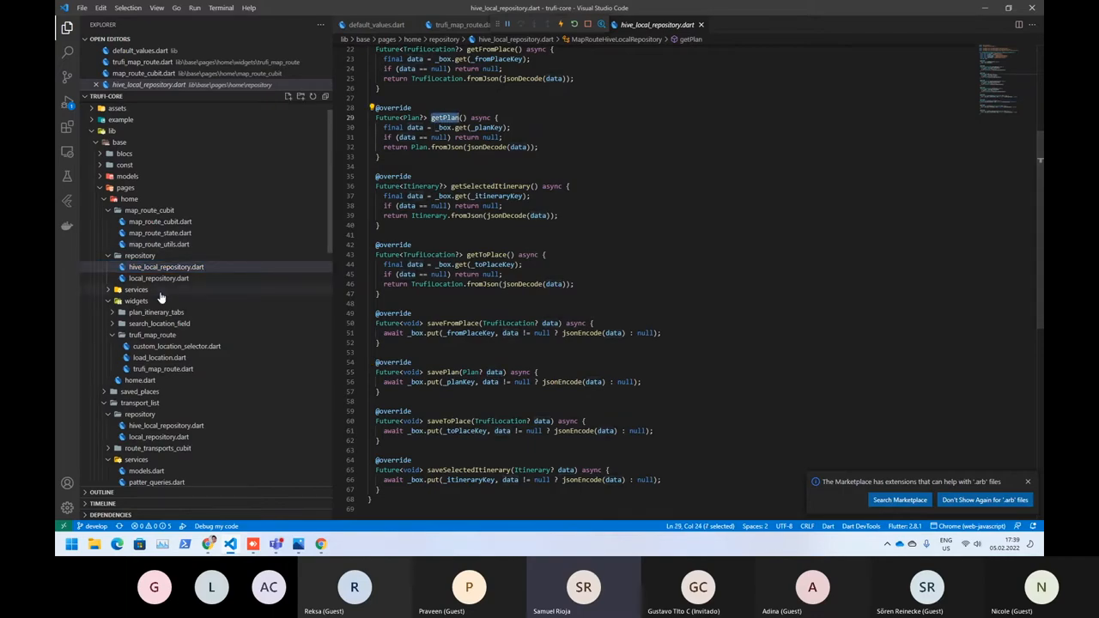
pyautogui.click(160, 221)
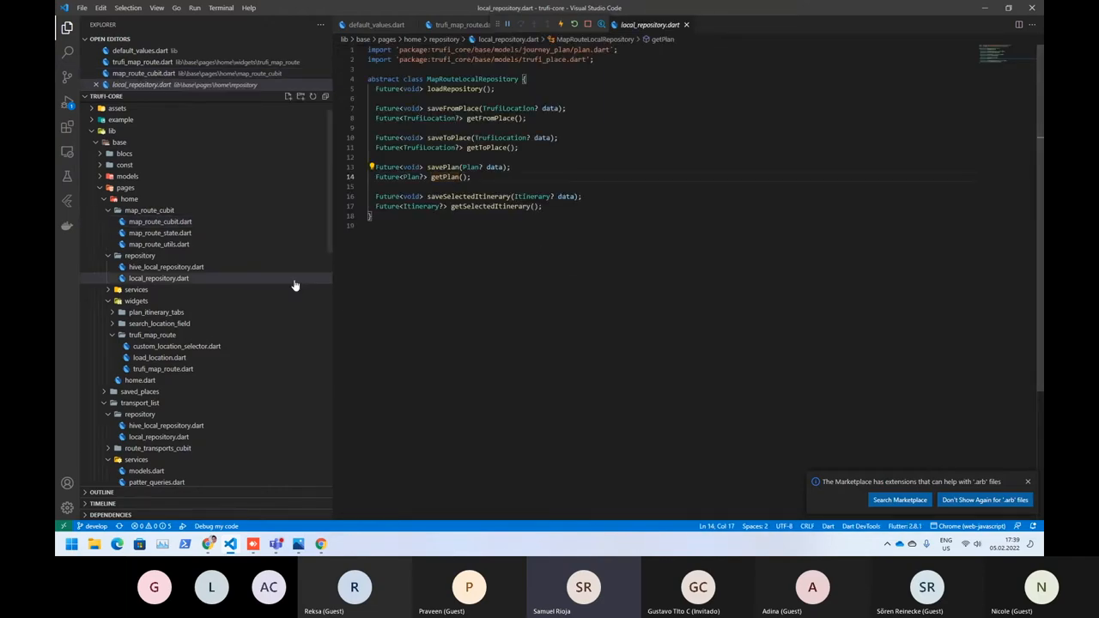
pyautogui.click(165, 268)
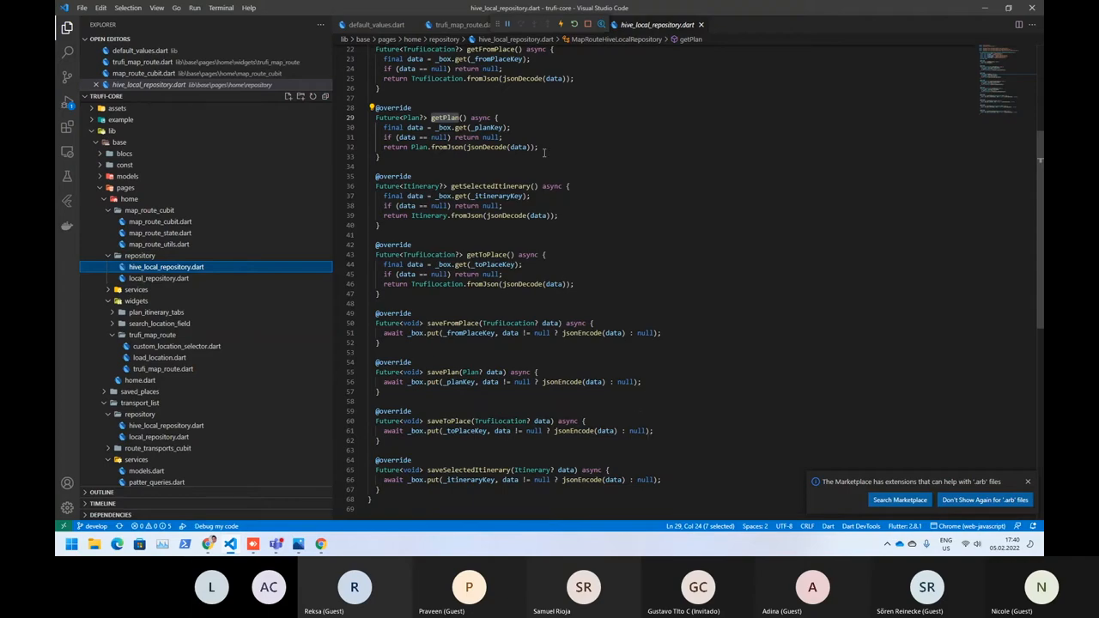
pyautogui.moveTo(546, 151)
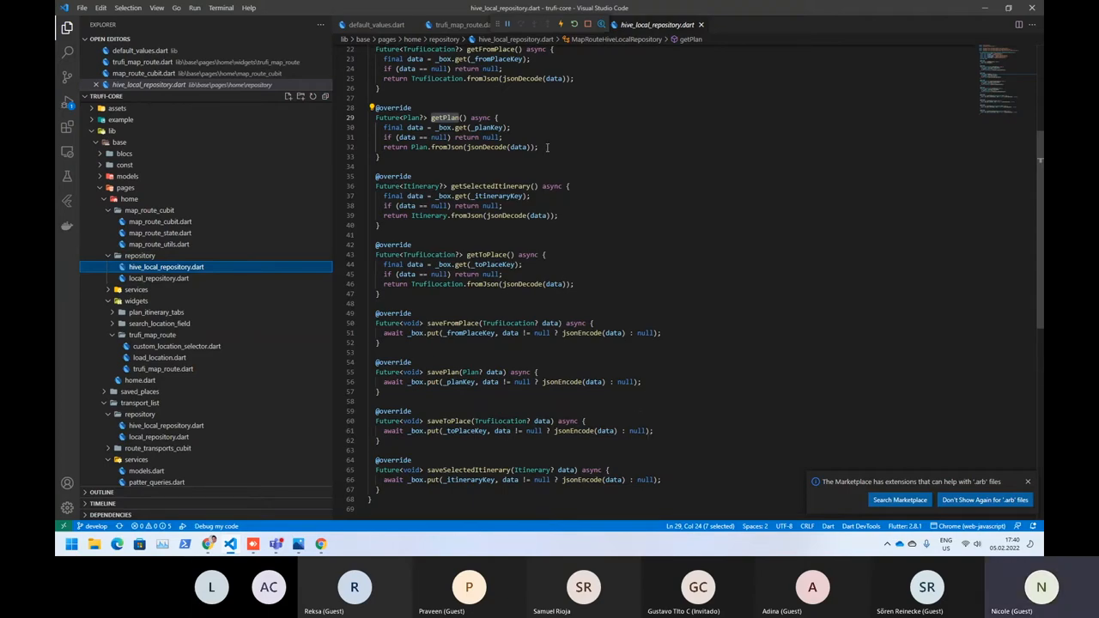